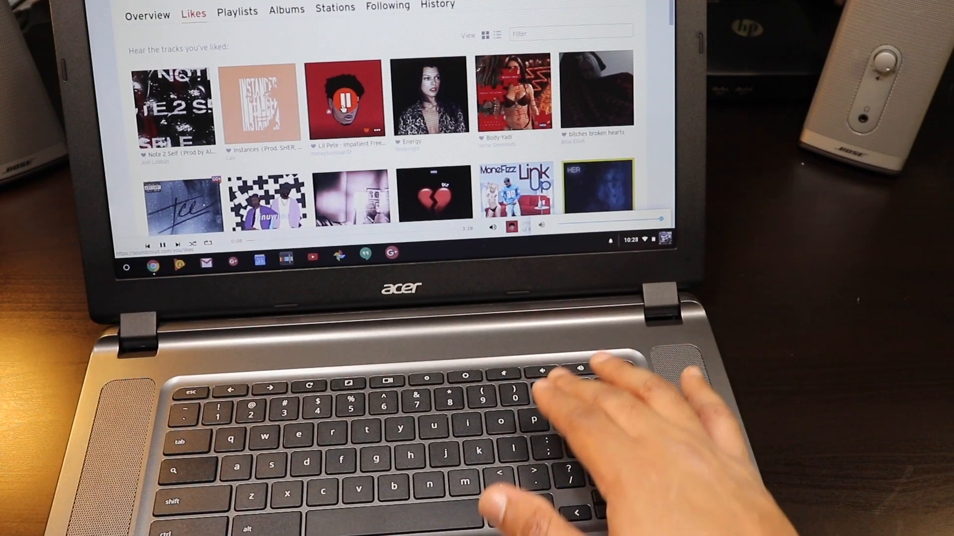
- Play the Lil Pete track from the SoundCloud liked tracks
left_click(176, 107)
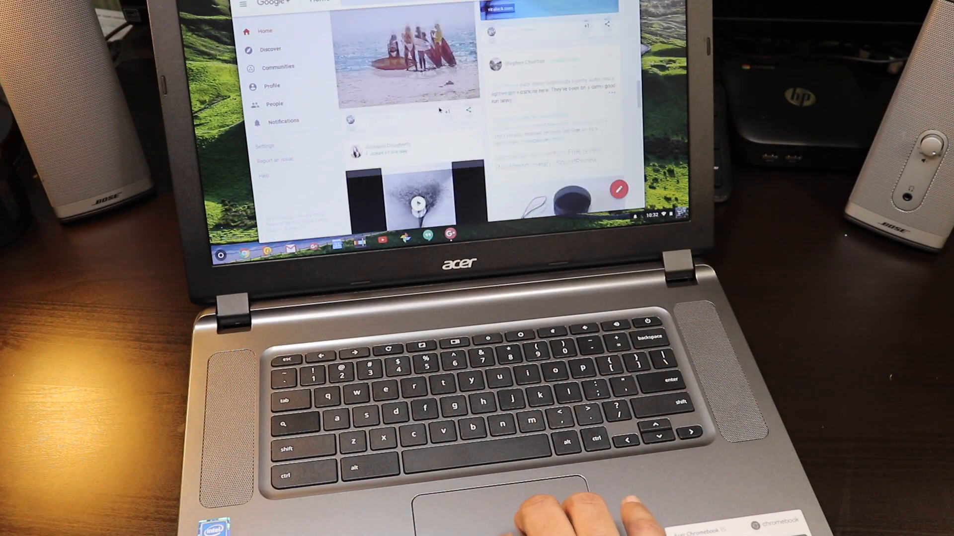
- Scroll down the Google+ feed past the video post to the snowy winter tree post
scroll("down", 3)
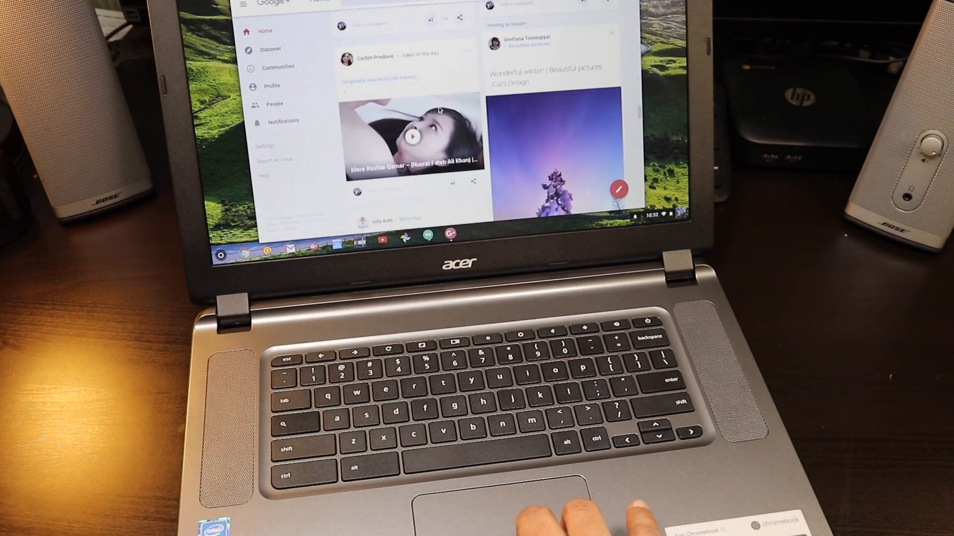
scroll("down", 3)
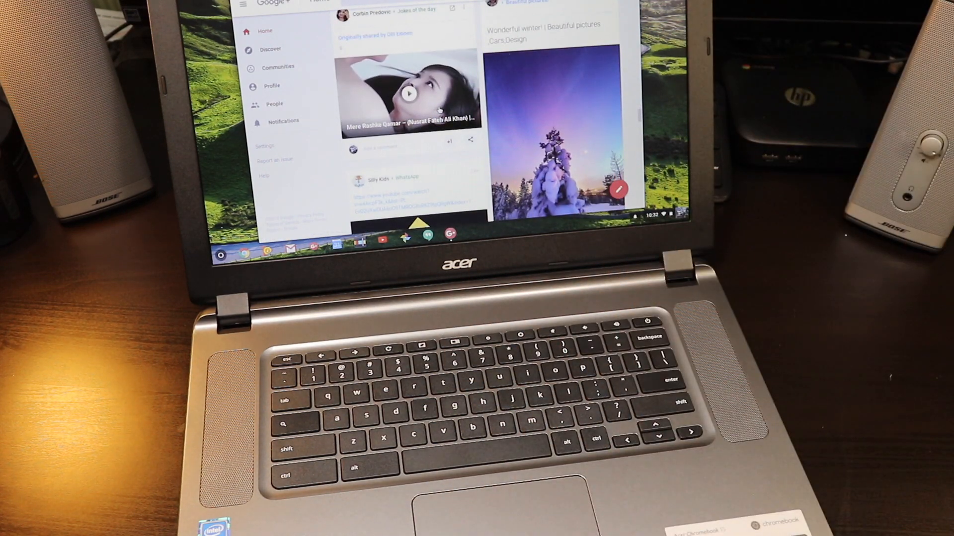